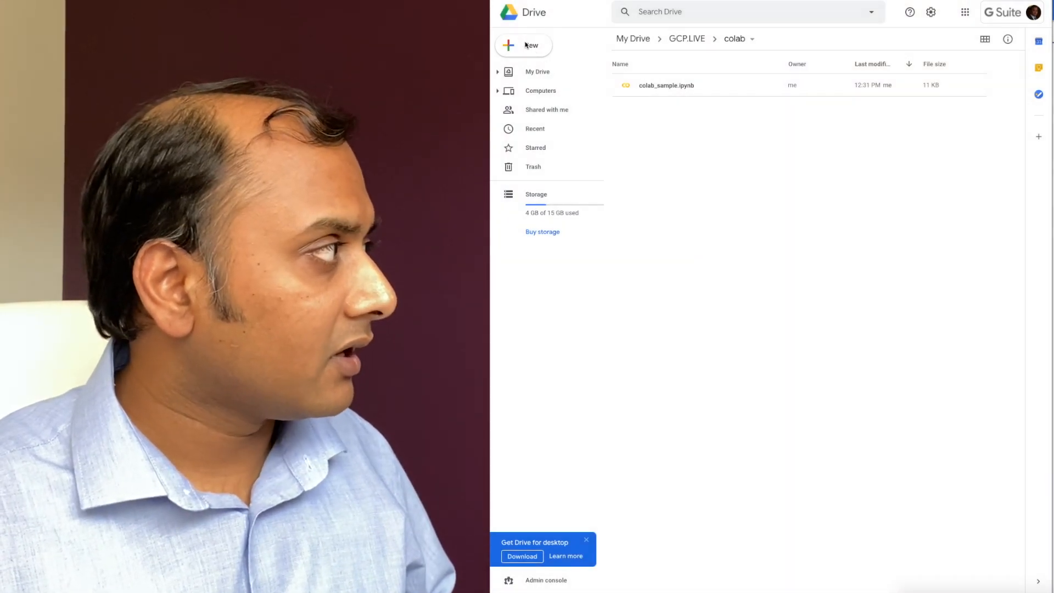
# Step: Create a new Google Colaboratory notebook from Drive's New > More menu in the colab folder
pyautogui.click(523, 45)
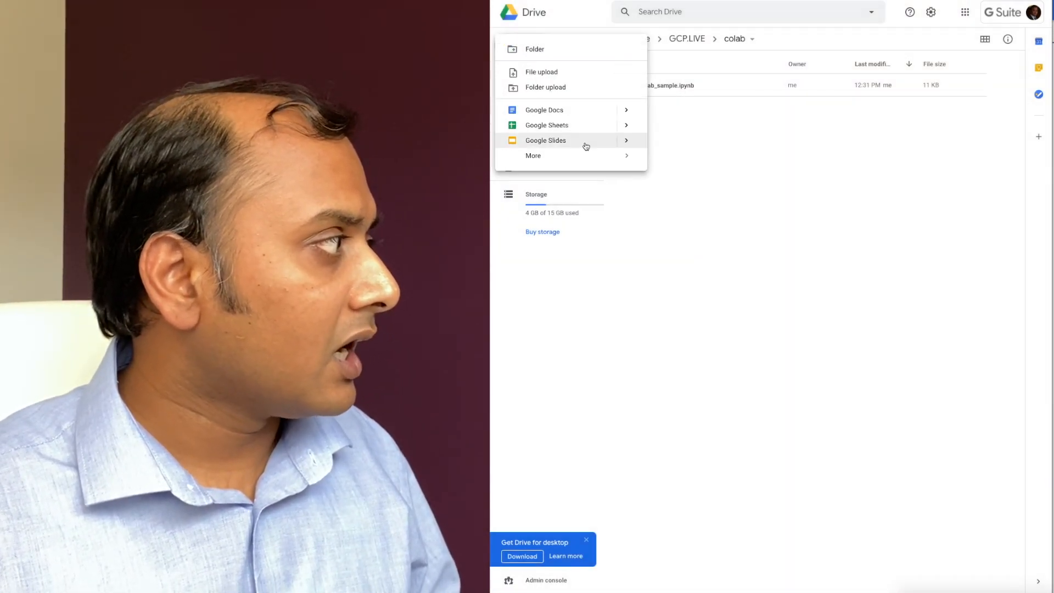
pyautogui.click(534, 154)
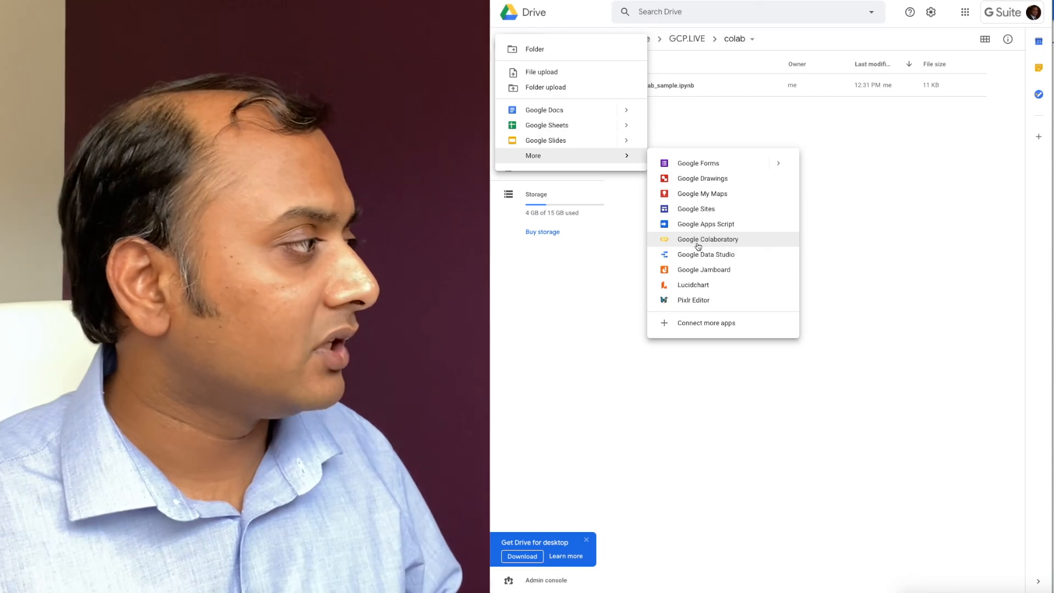
pyautogui.click(707, 238)
pyautogui.write('print()')
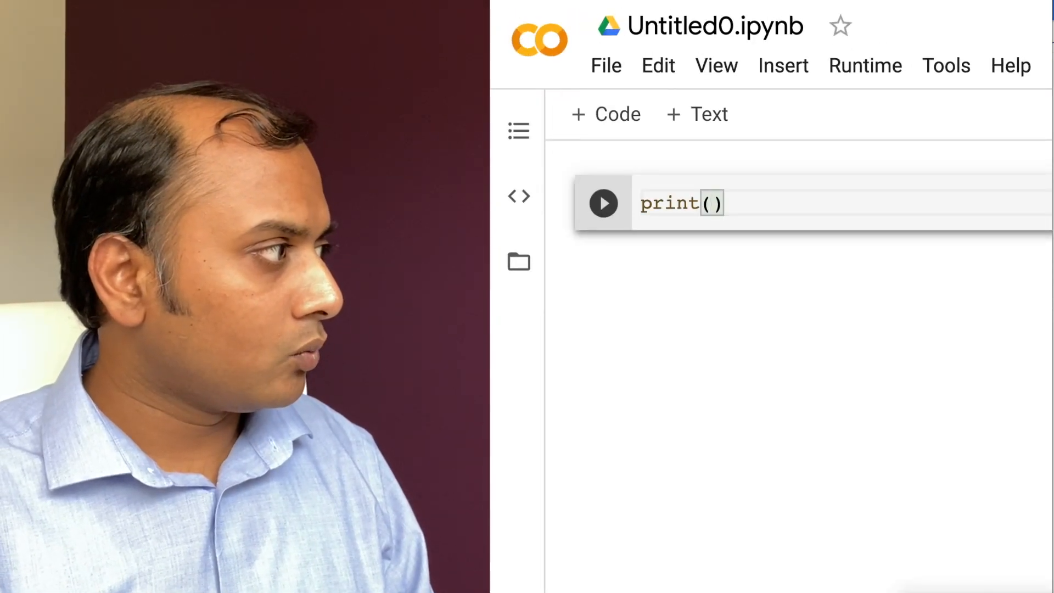
# Step: Run print(1+2) to output 3, then run !pip freeze to list the installed packages
pyautogui.click(603, 203)
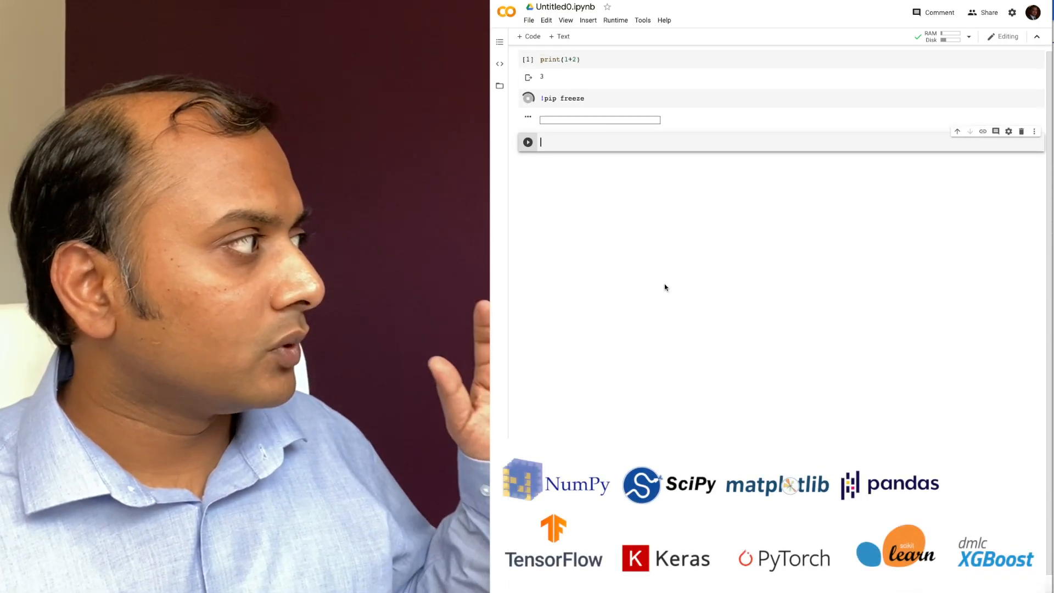
pyautogui.click(528, 98)
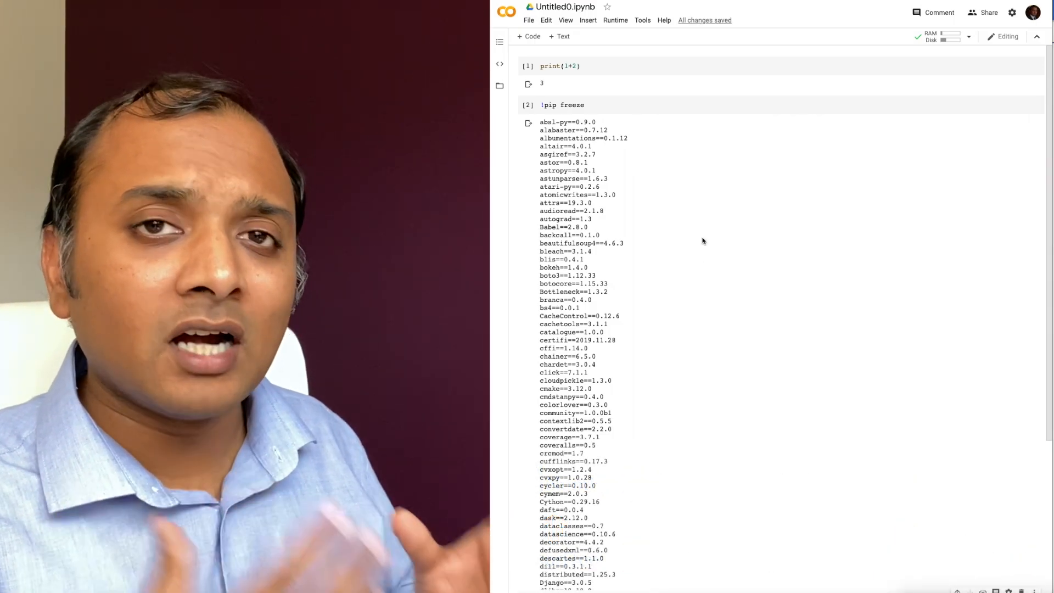
# Step: Run a psutil cell reporting 2 CPU cores and about 12.7 GB of memory
pyautogui.scroll(-3)
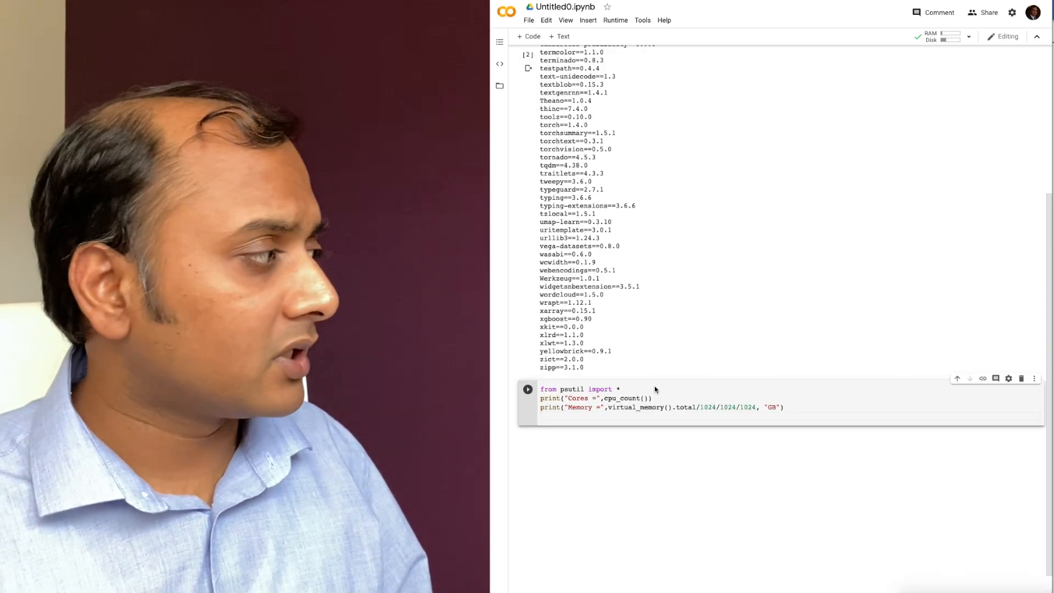
pyautogui.click(529, 389)
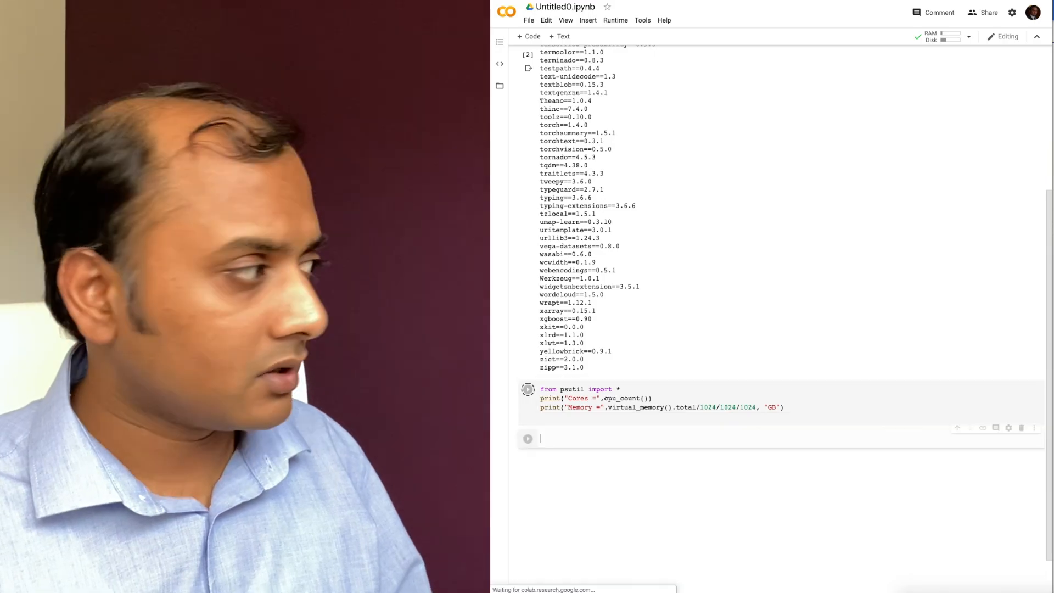
pyautogui.click(528, 389)
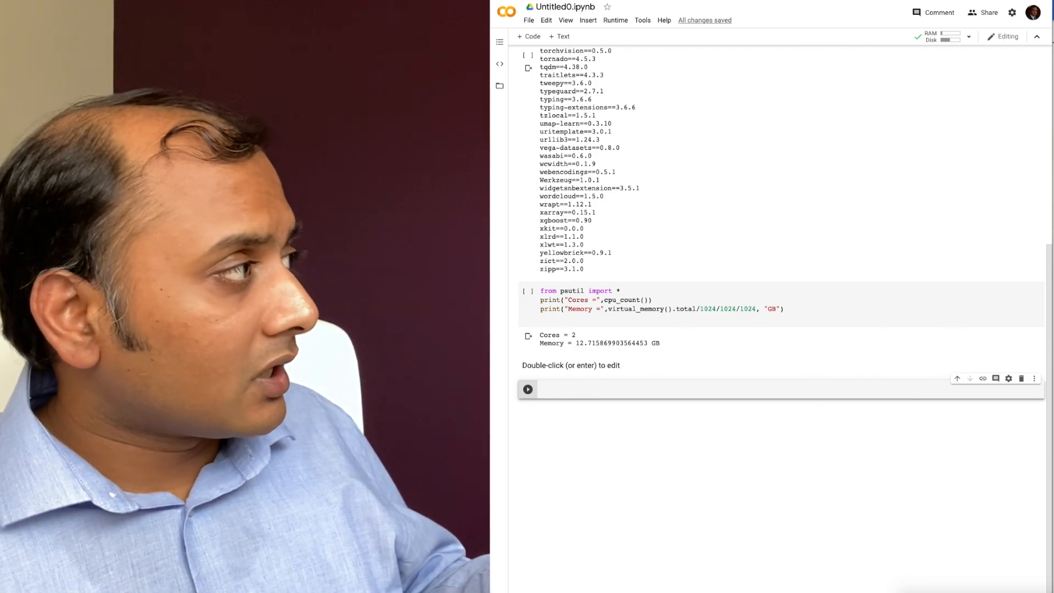
# Step: Change the runtime type's hardware accelerator to GPU and save it
pyautogui.click(615, 19)
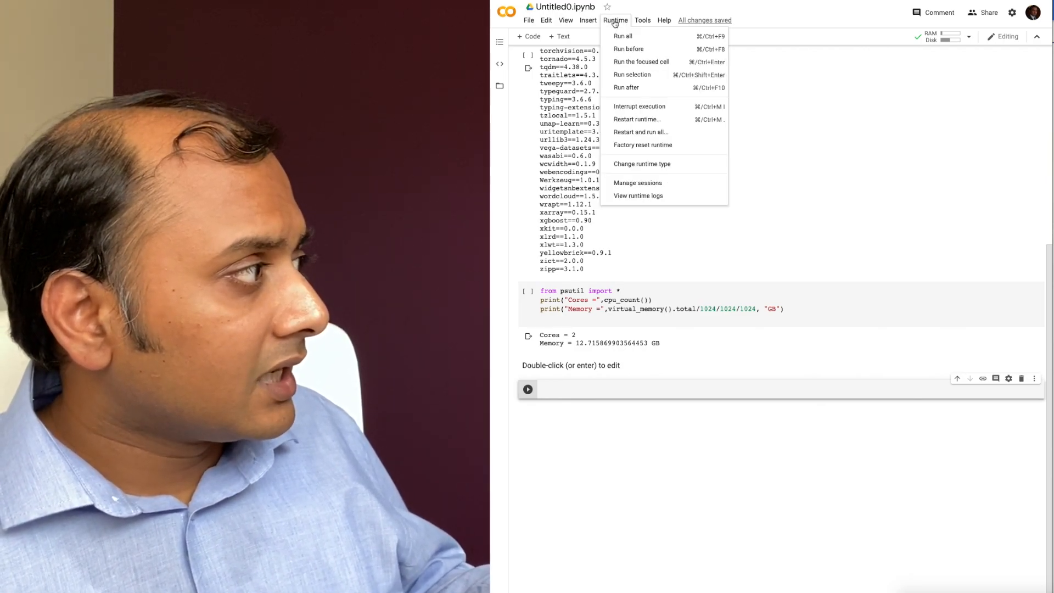
pyautogui.click(640, 163)
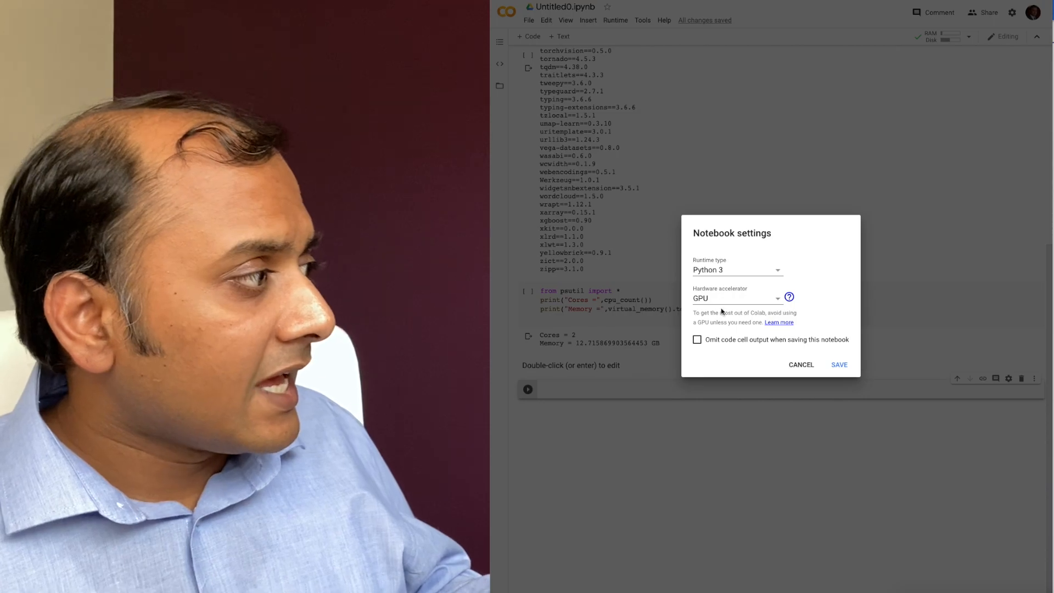
pyautogui.click(736, 299)
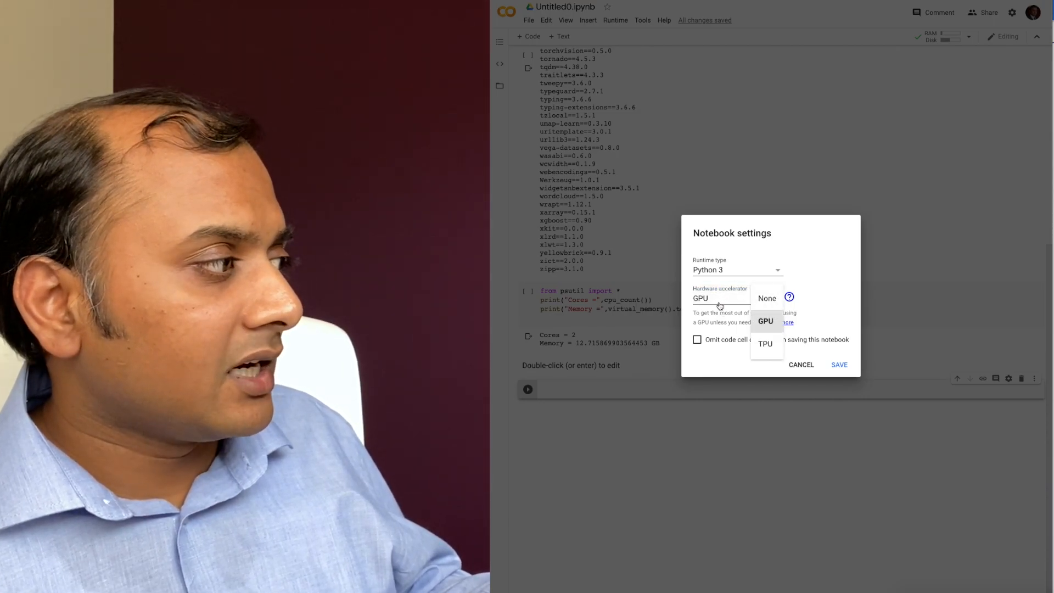
pyautogui.click(765, 321)
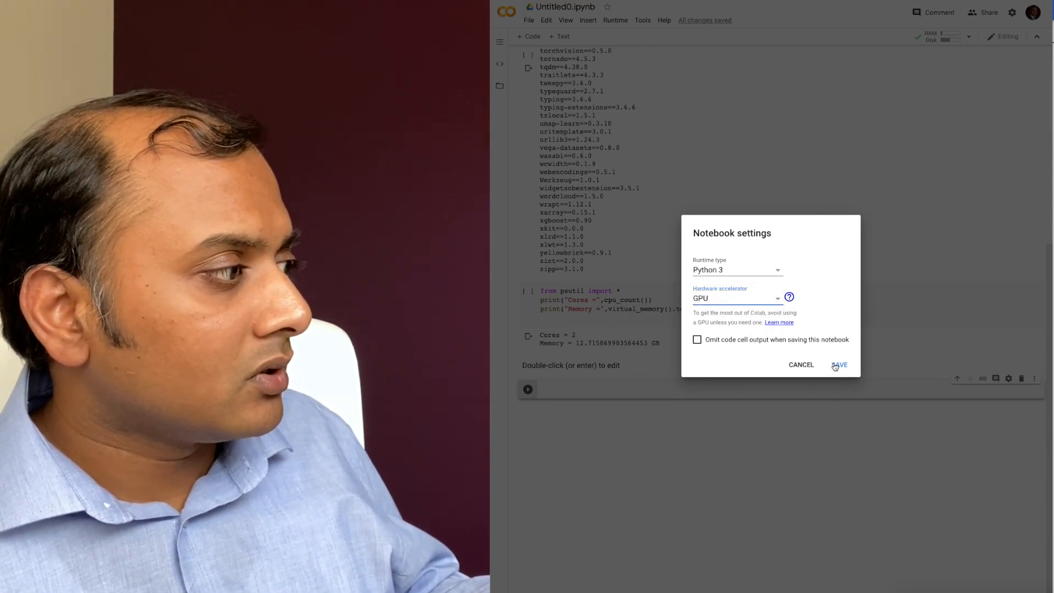
pyautogui.click(839, 364)
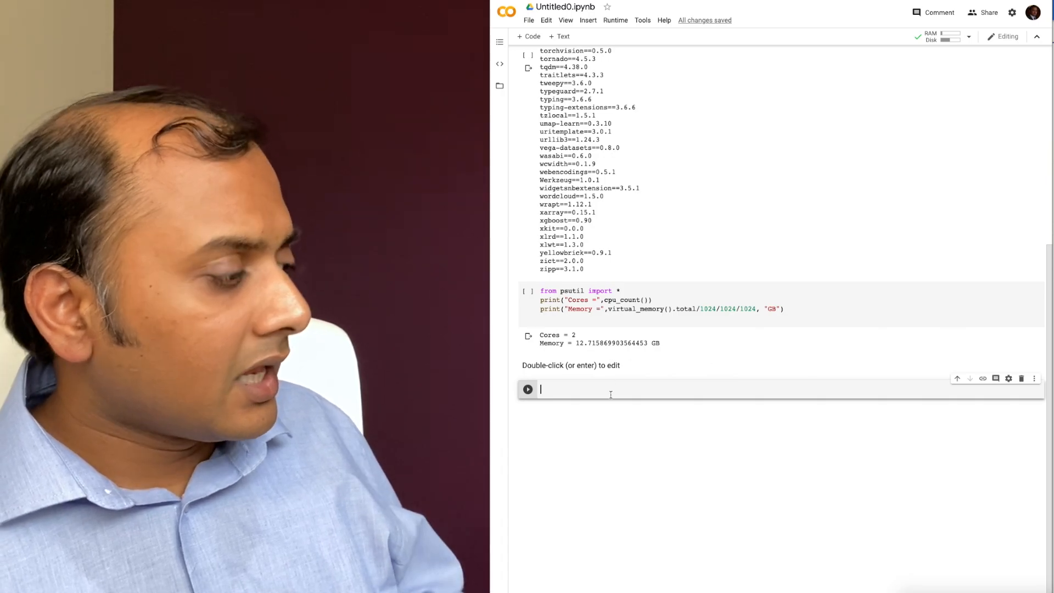
# Step: Run !nvidia-smi and highlight the reported Tesla P100 GPU name
pyautogui.write('!nvidia-smi')
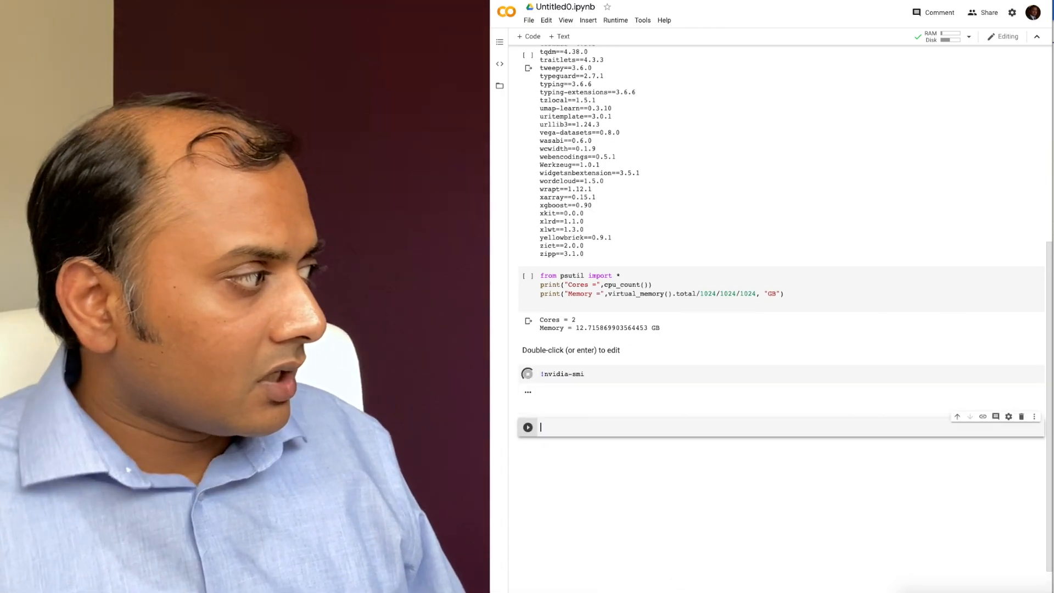
pyautogui.click(528, 373)
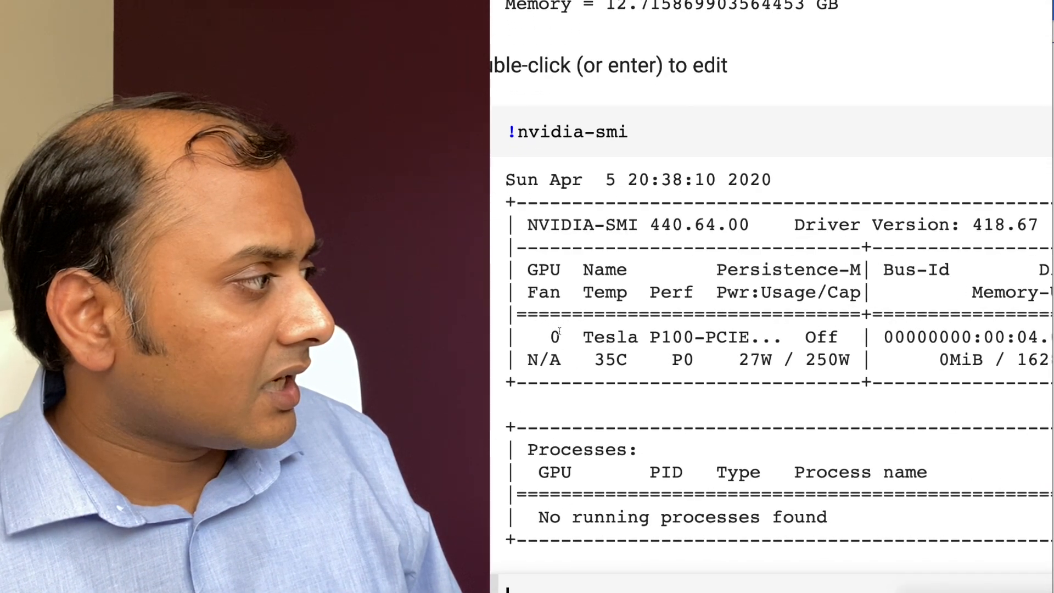
pyautogui.doubleClick(628, 337)
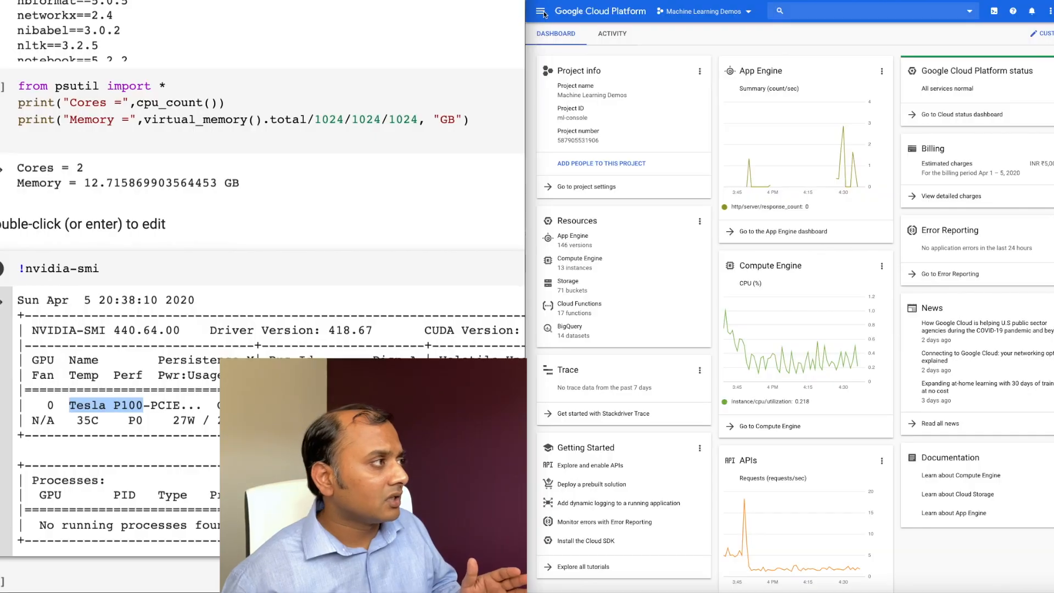
pyautogui.moveTo(540, 11)
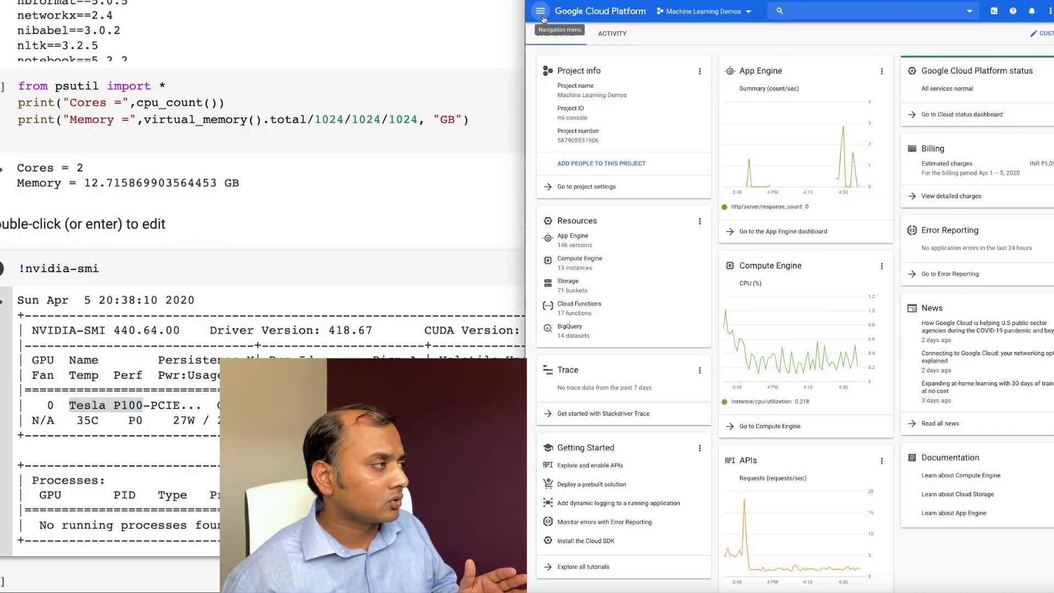
# Step: Start a customized new notebook instance from AI Platform > Notebooks in the console
pyautogui.click(541, 11)
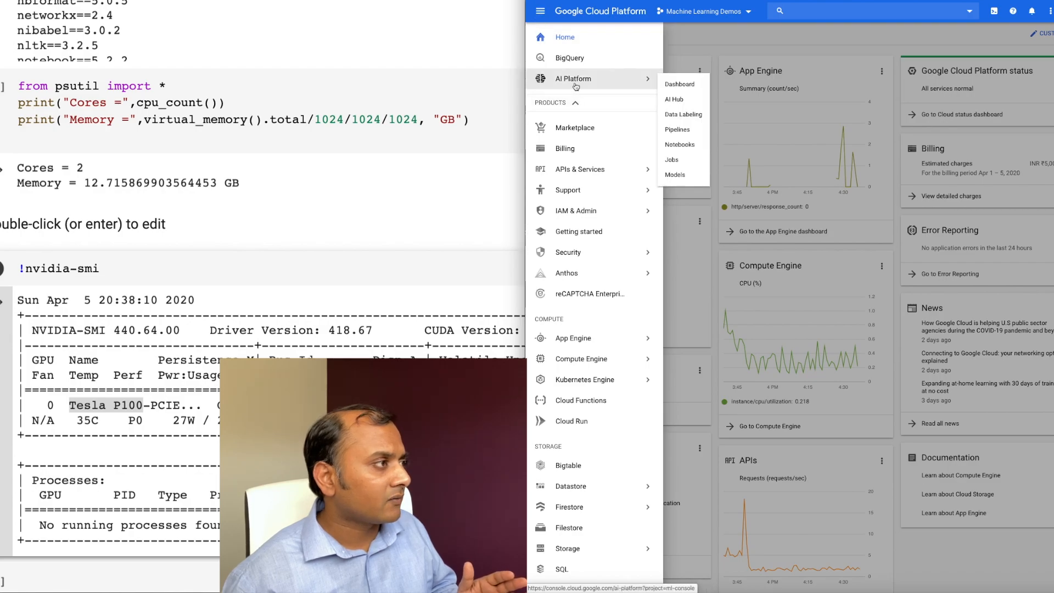
pyautogui.click(679, 145)
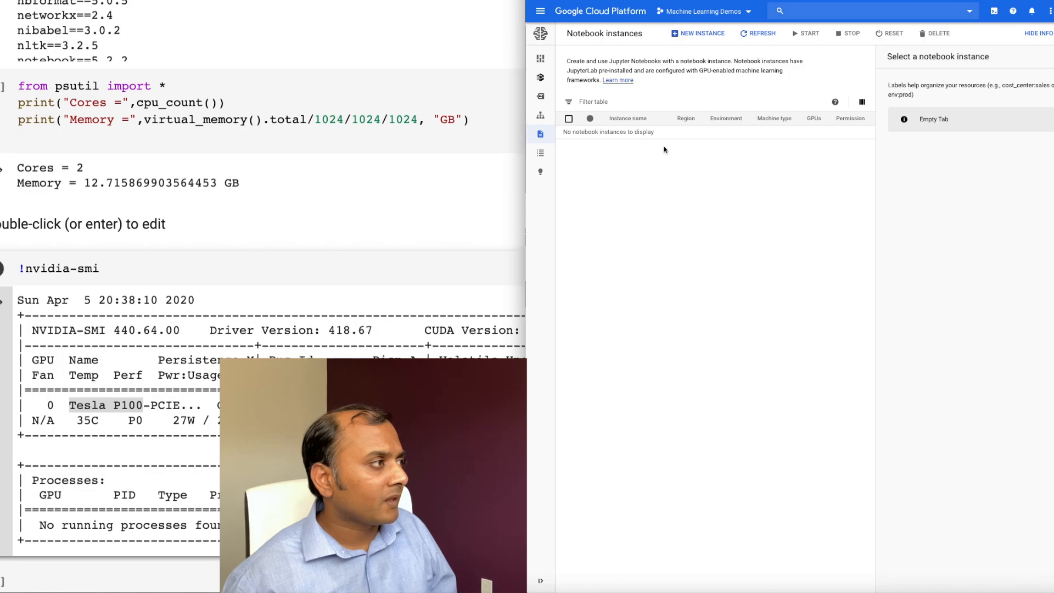
pyautogui.click(700, 33)
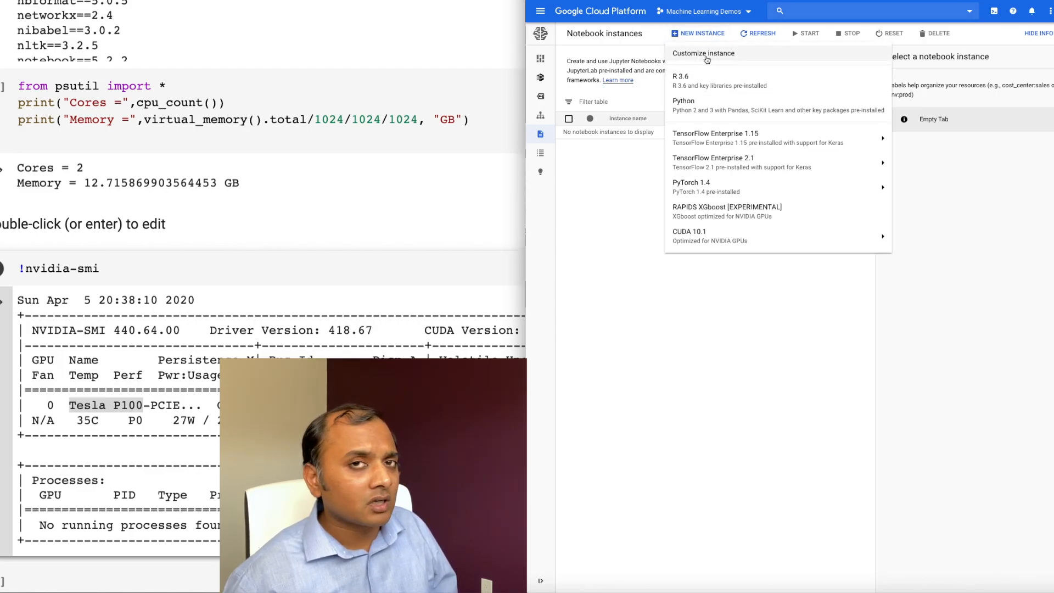
pyautogui.click(703, 53)
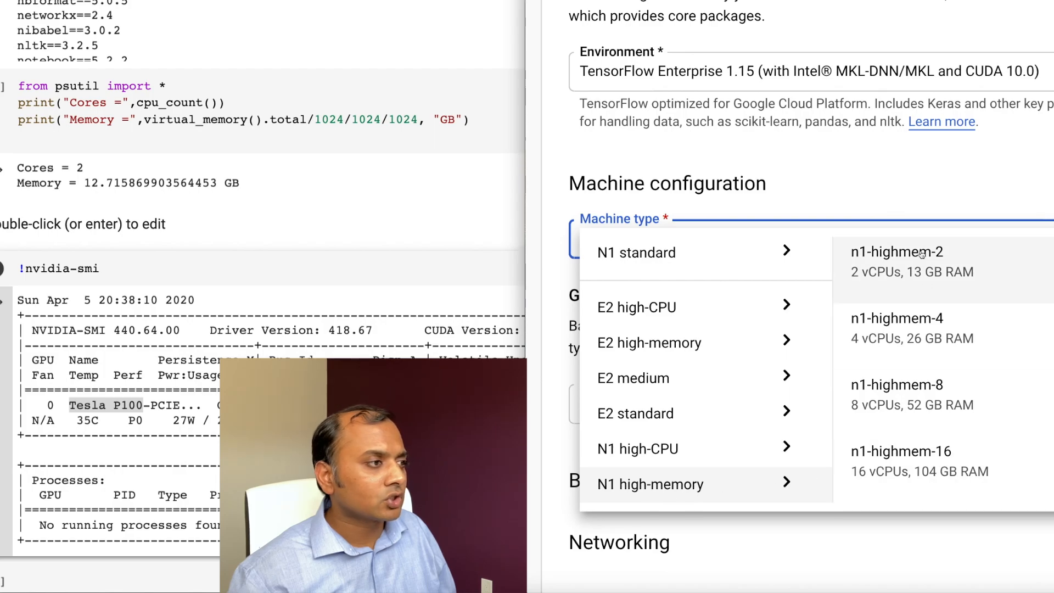
pyautogui.moveTo(943, 258)
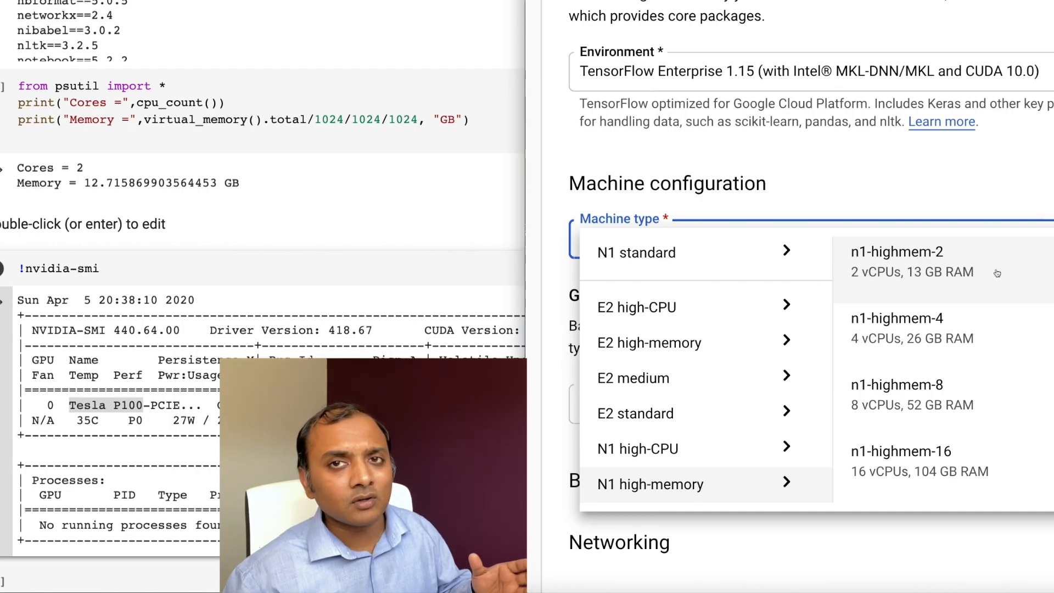
# Step: Choose machine type n1-highmem-2, an NVIDIA Tesla K80 GPU, and automatic GPU driver installation
pyautogui.click(898, 261)
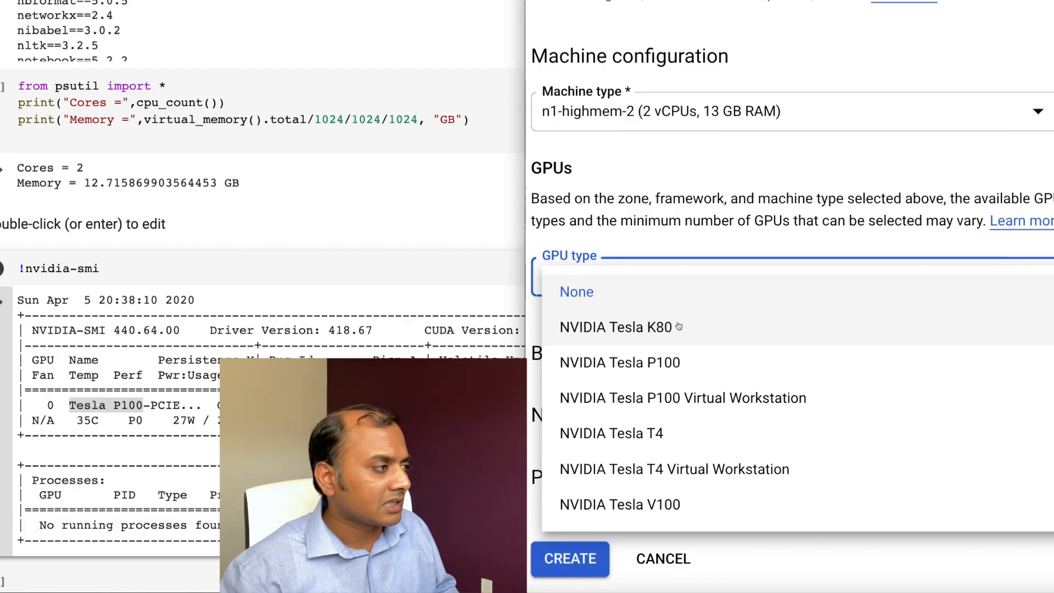
pyautogui.click(617, 328)
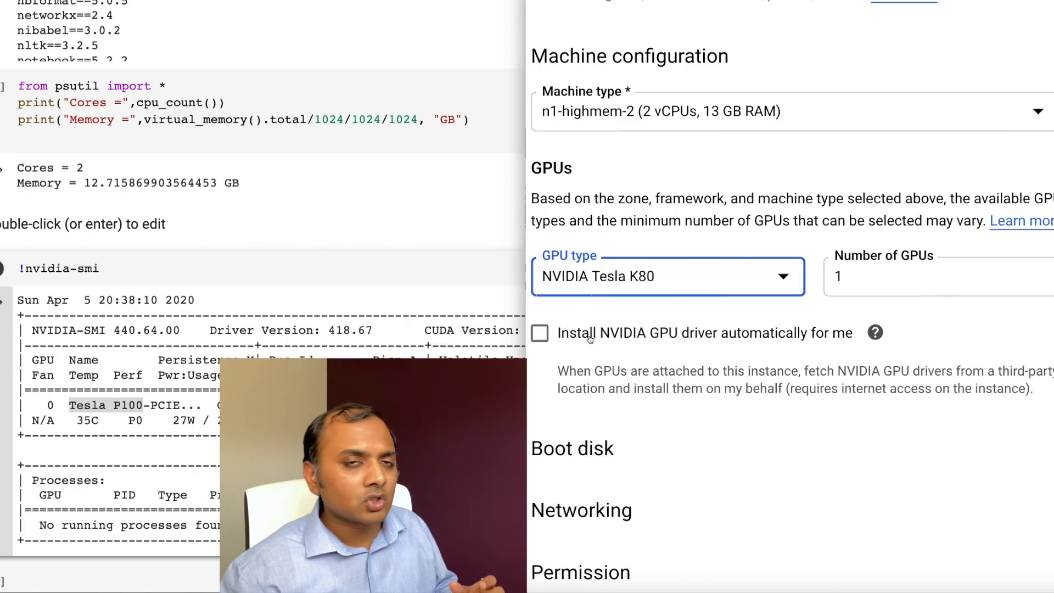
pyautogui.click(539, 333)
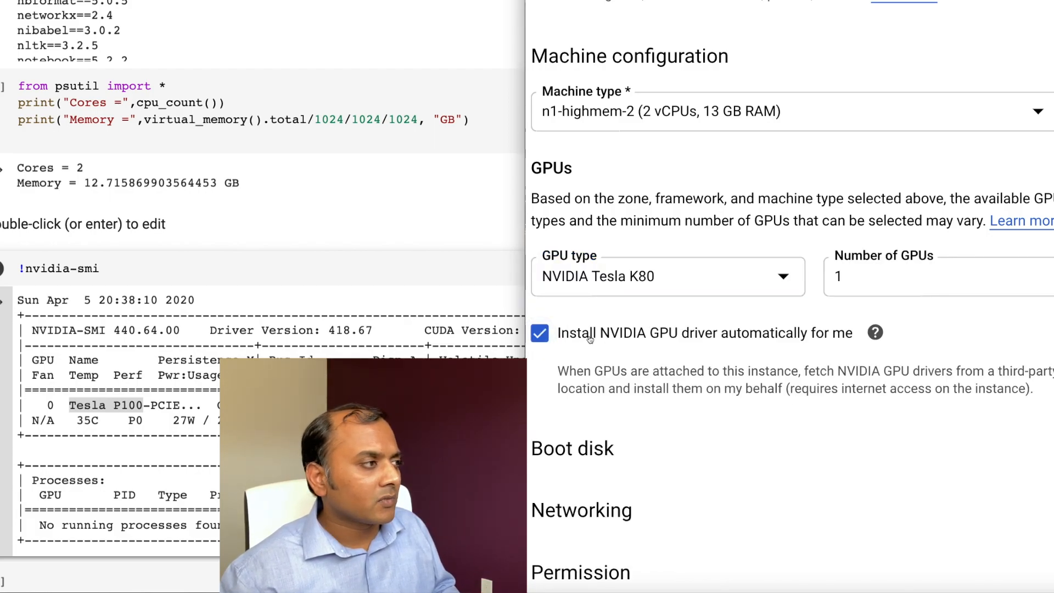